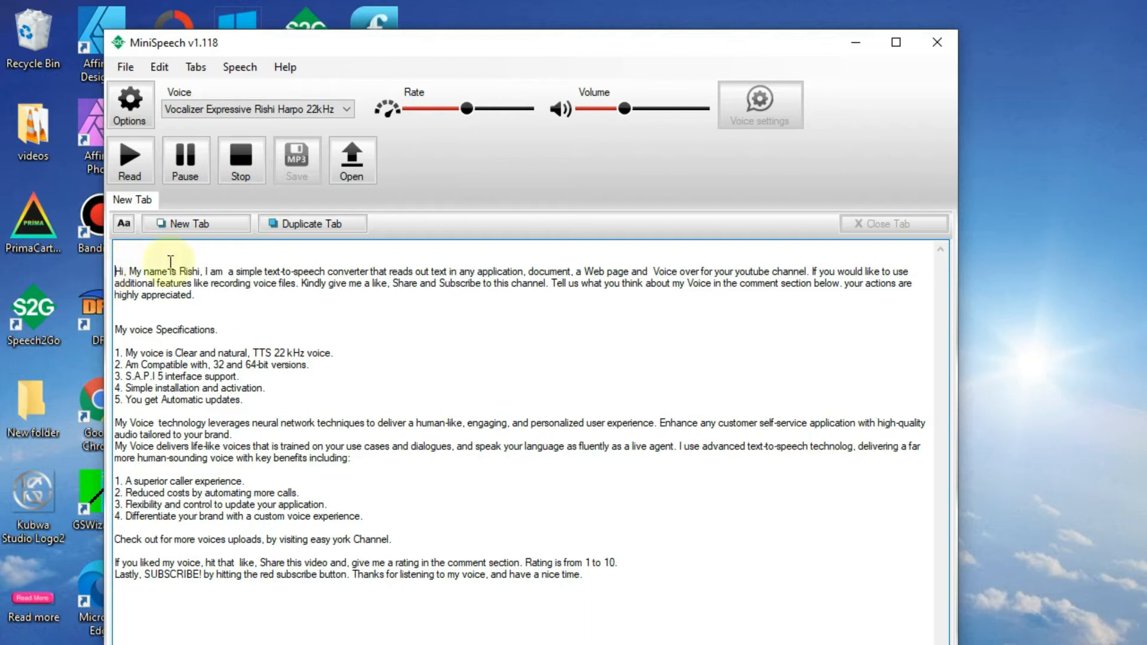
# - Start reading the promotional text aloud with the Vocalizer Expressive Rishi voice through the opening paragraph
pyautogui.click(129, 160)
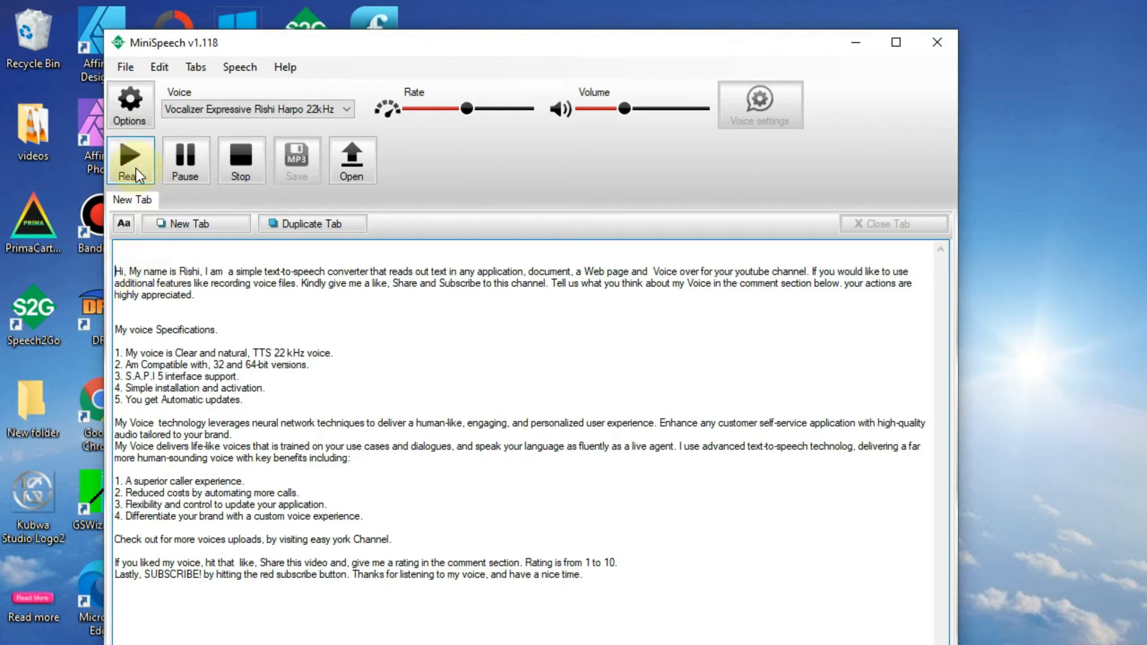
pyautogui.doubleClick(191, 271)
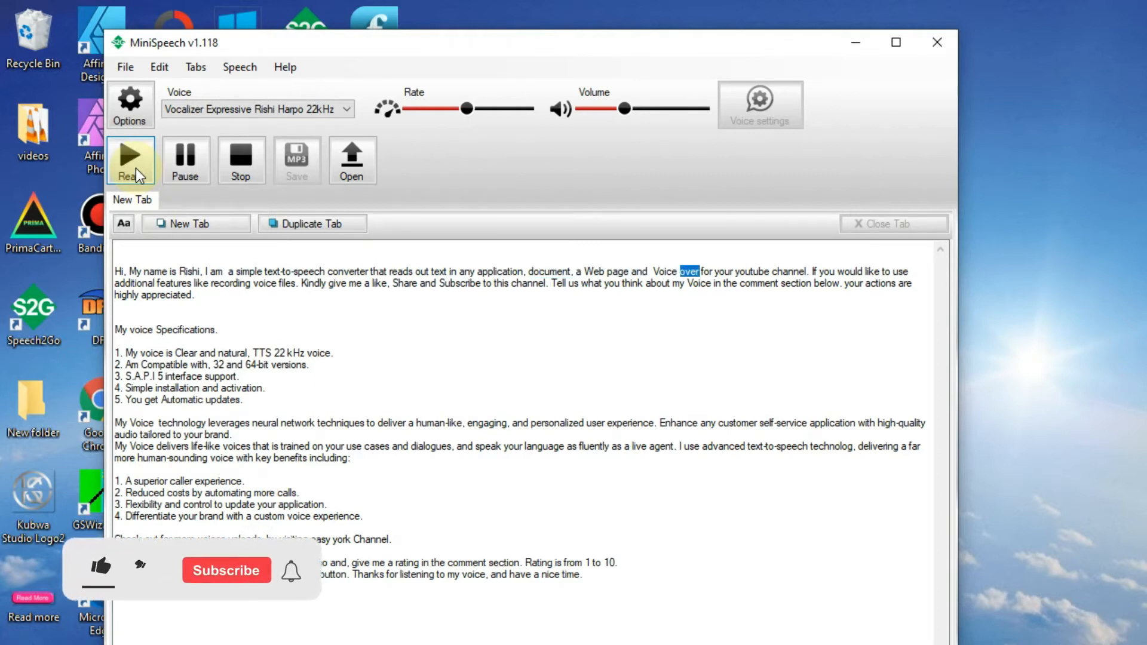
pyautogui.click(101, 570)
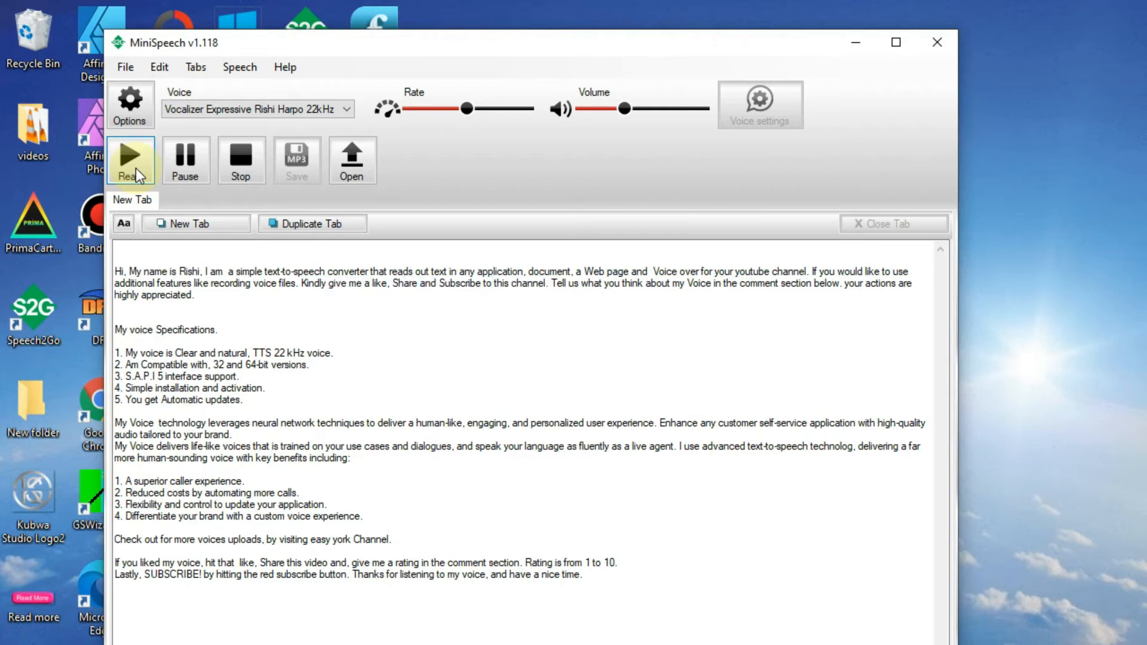
pyautogui.doubleClick(656, 284)
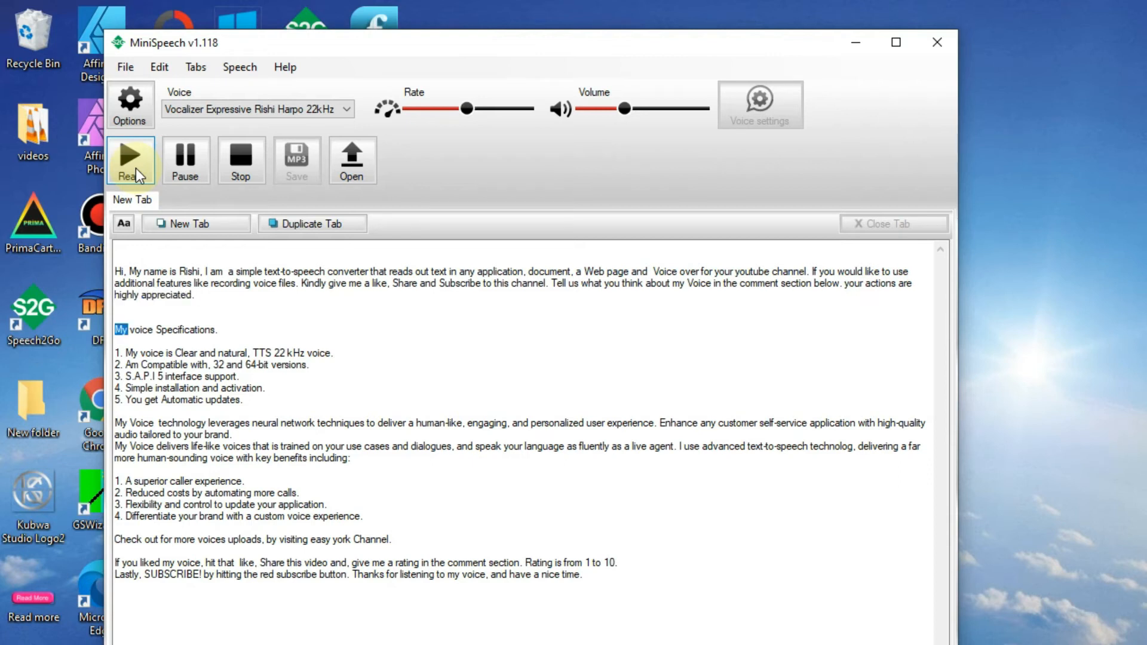
# - Let playback continue through the voice specifications list into the neural network paragraph
pyautogui.doubleClick(186, 329)
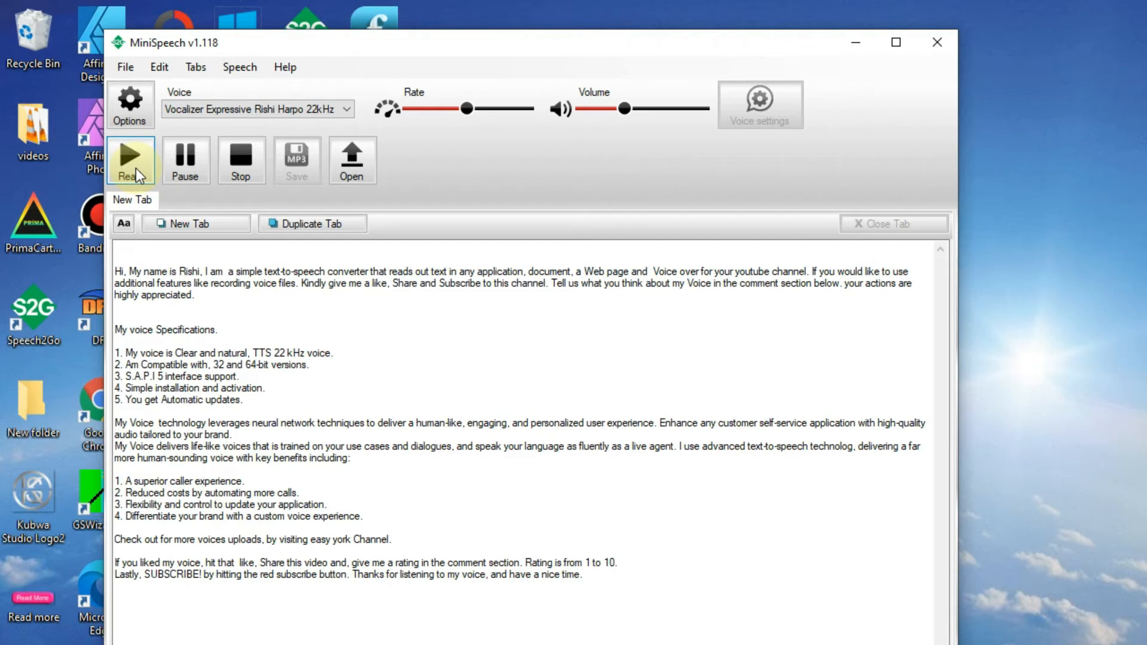
pyautogui.doubleClick(232, 352)
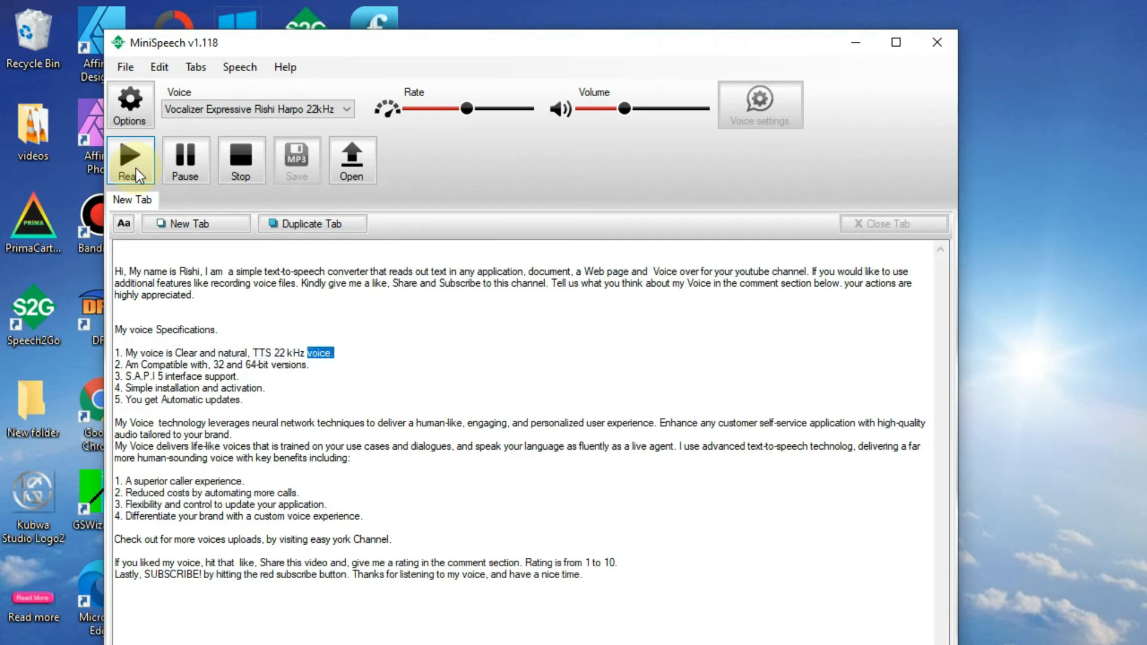
pyautogui.click(117, 365)
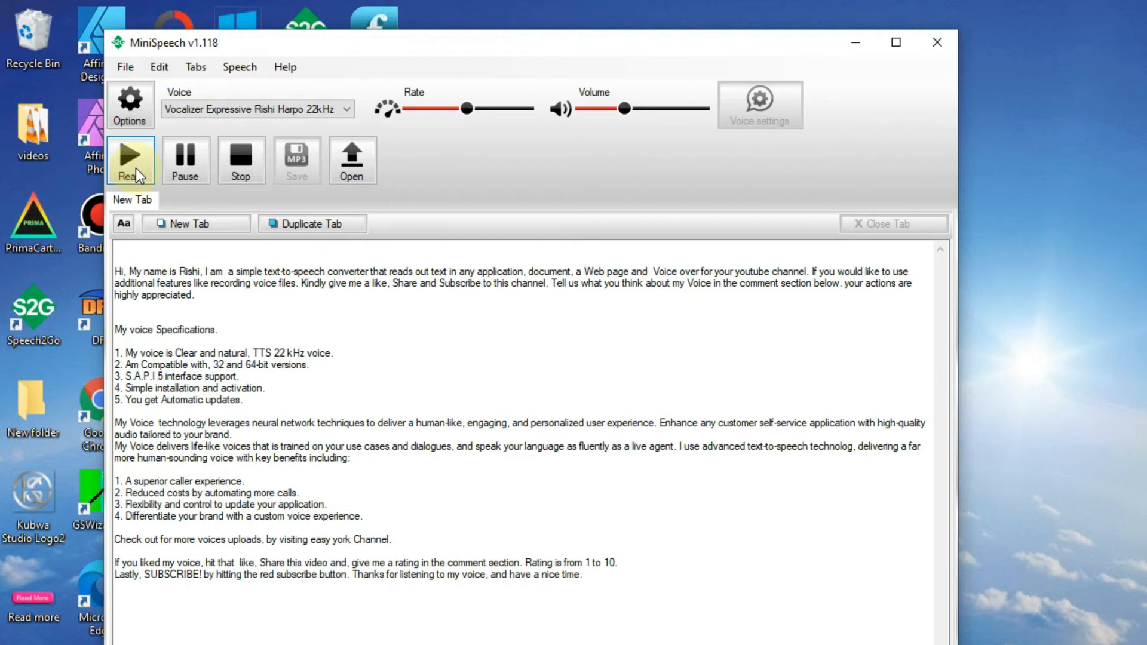
pyautogui.doubleClick(242, 388)
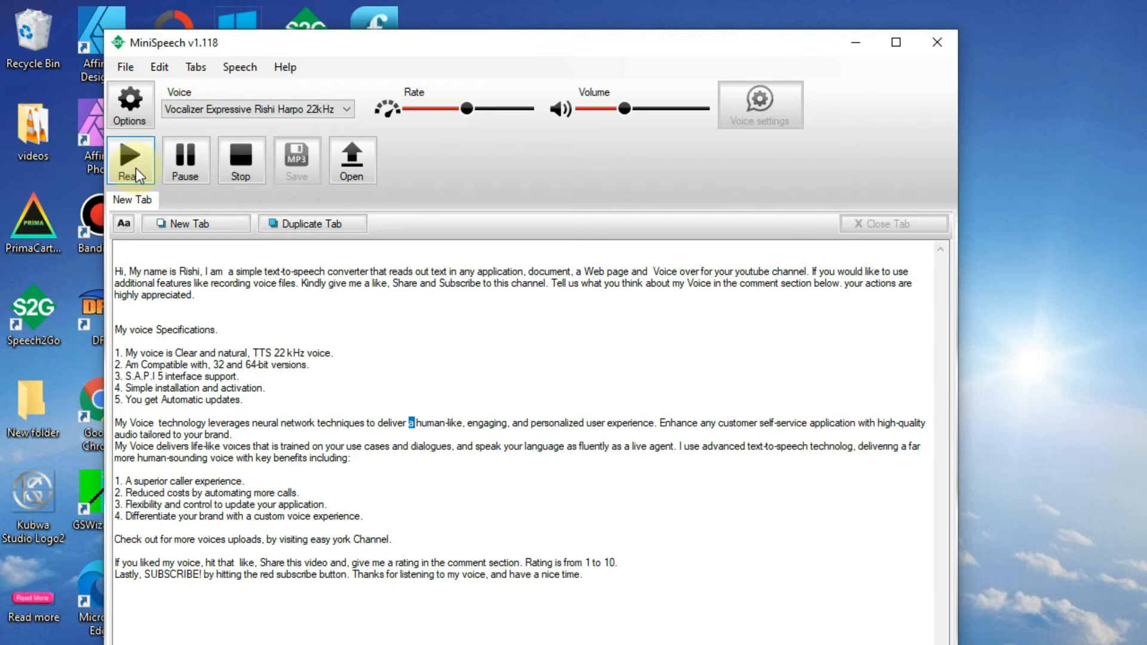
# - Keep reading the neural network and life-like voice paragraphs up to the first numbered benefit
pyautogui.doubleClick(520, 423)
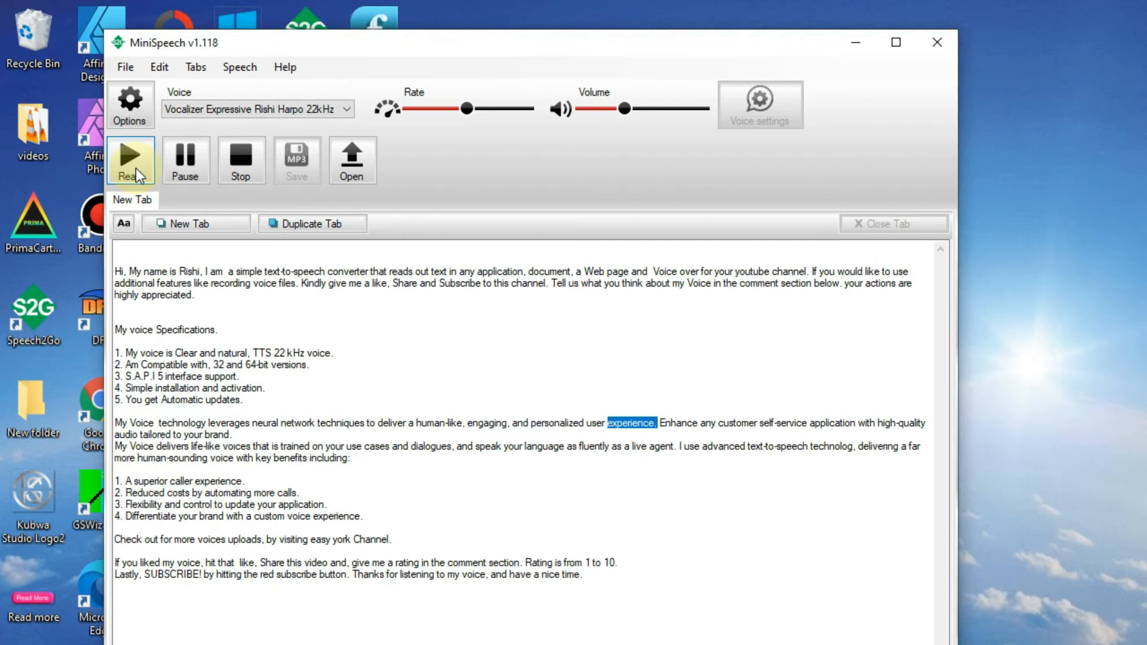
pyautogui.doubleClick(706, 423)
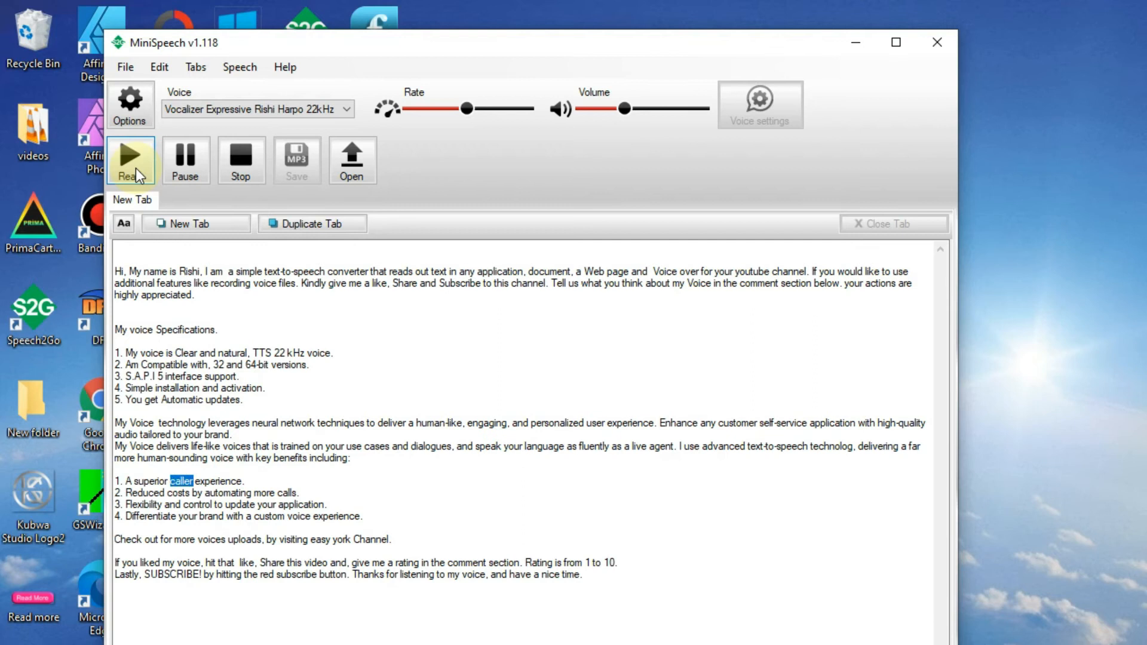
# - Continue playback through the remaining benefits and the voice-uploads line to 'If you liked my voice'
pyautogui.doubleClick(219, 482)
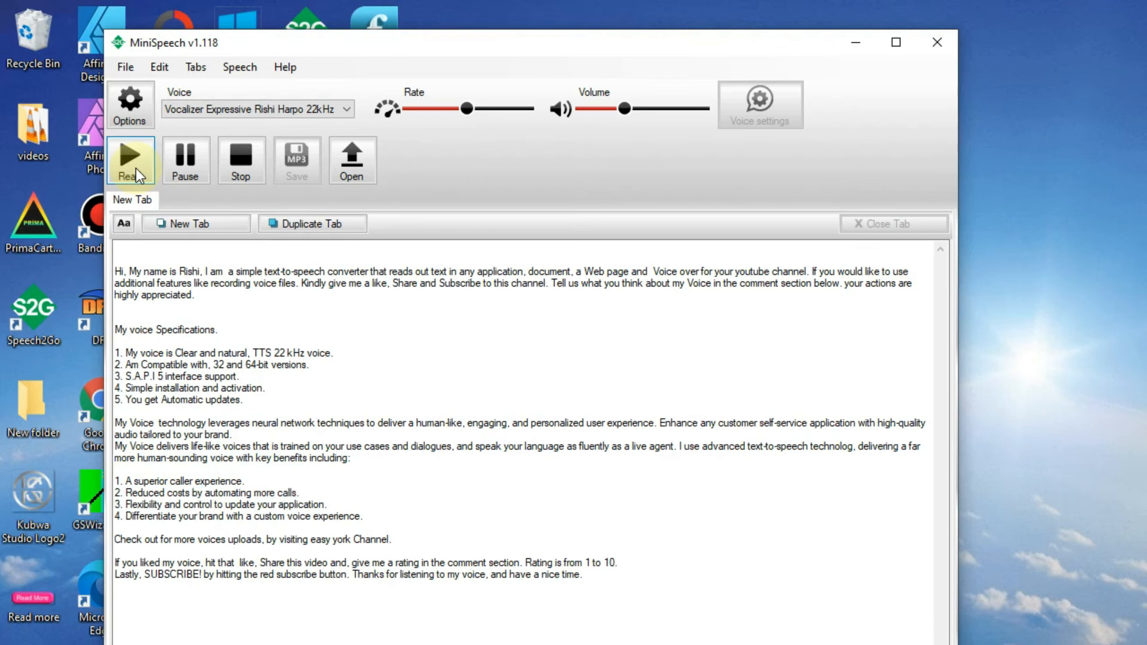
pyautogui.doubleClick(198, 505)
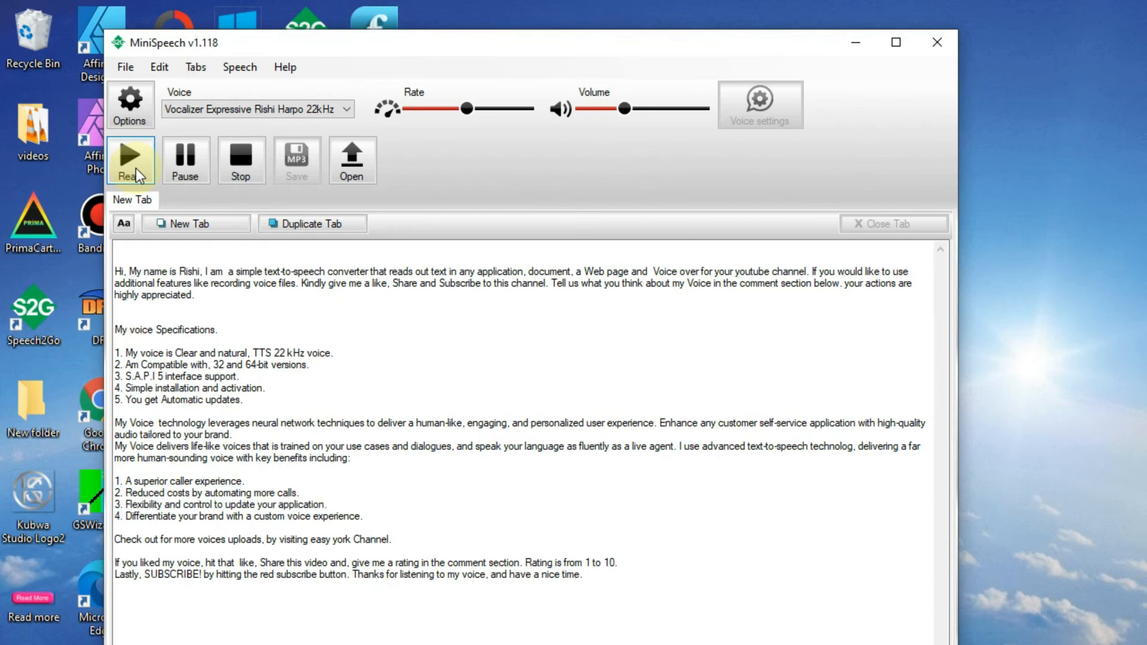
pyautogui.doubleClick(186, 517)
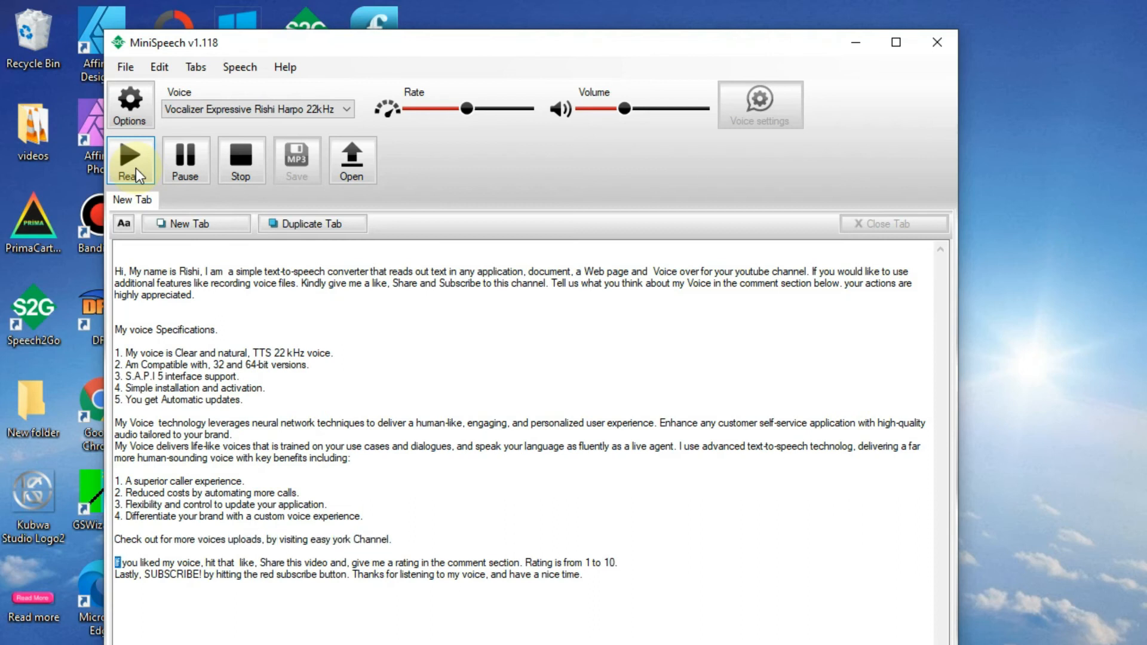
# - Let the reading cover the like-and-share sentence and rating line, reaching 'Lastly, SUBSCRIBE!'
pyautogui.doubleClick(212, 563)
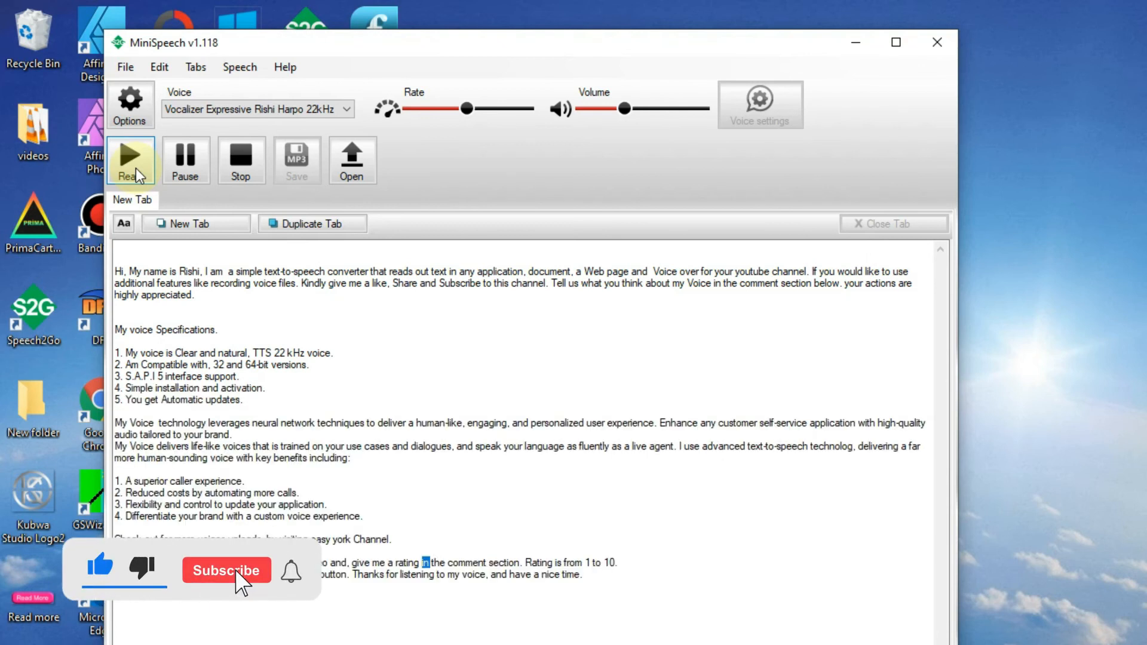
pyautogui.click(226, 570)
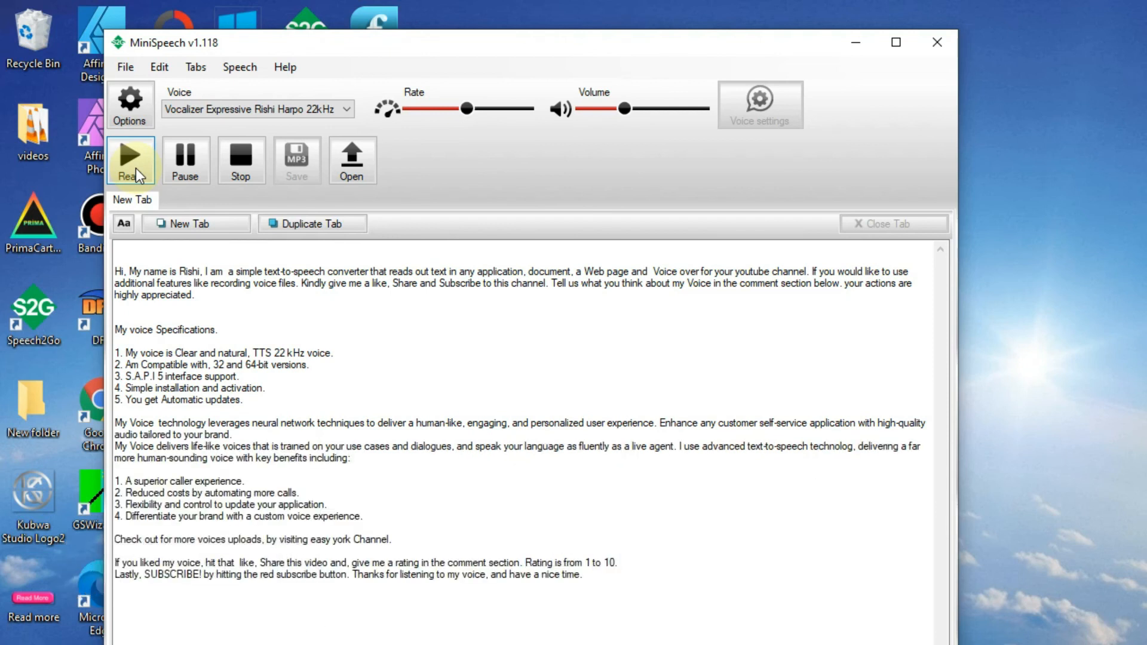
pyautogui.doubleClick(209, 574)
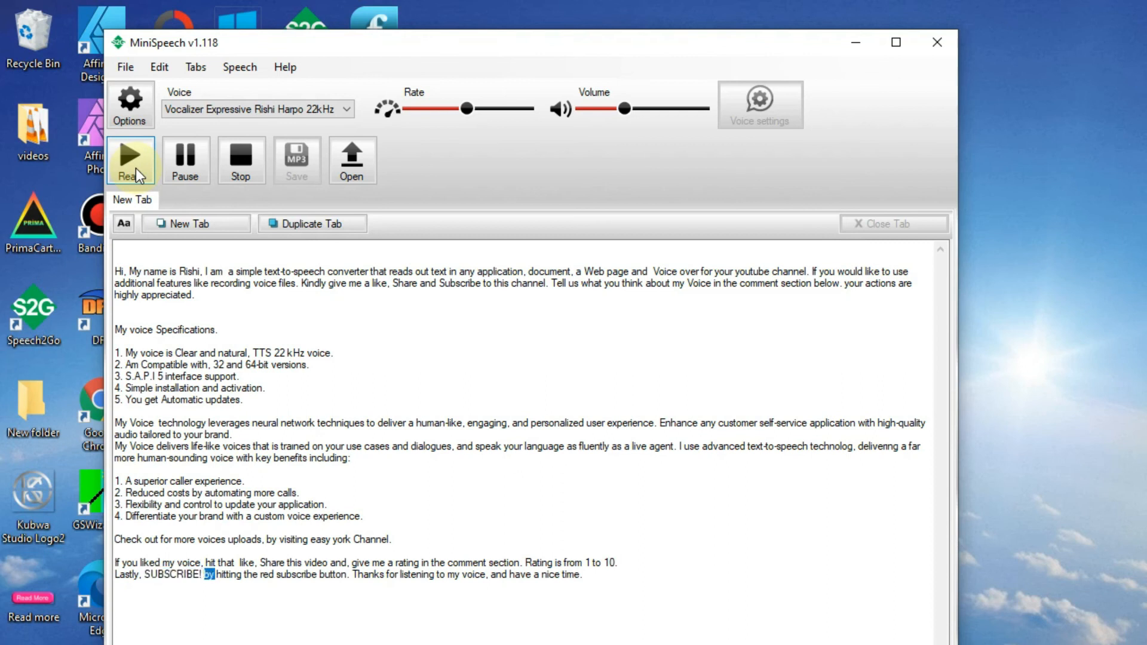